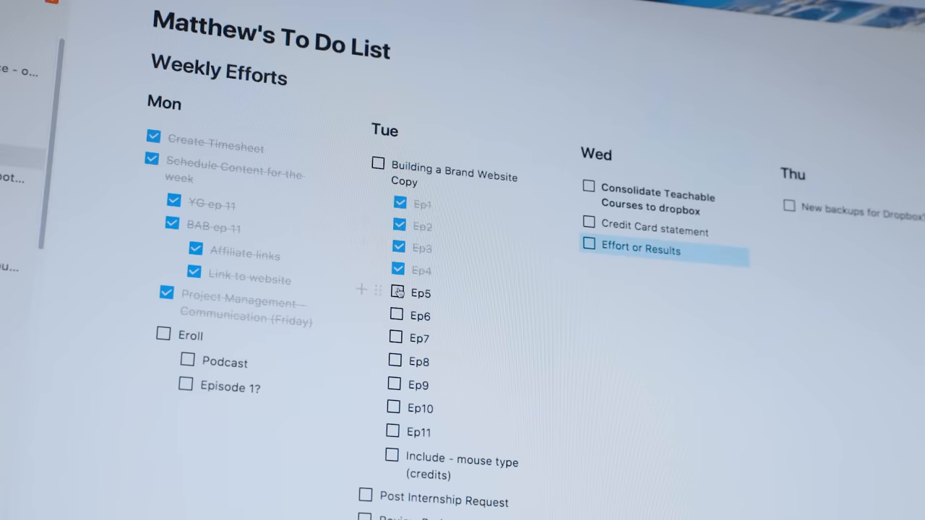
scroll(down, 3)
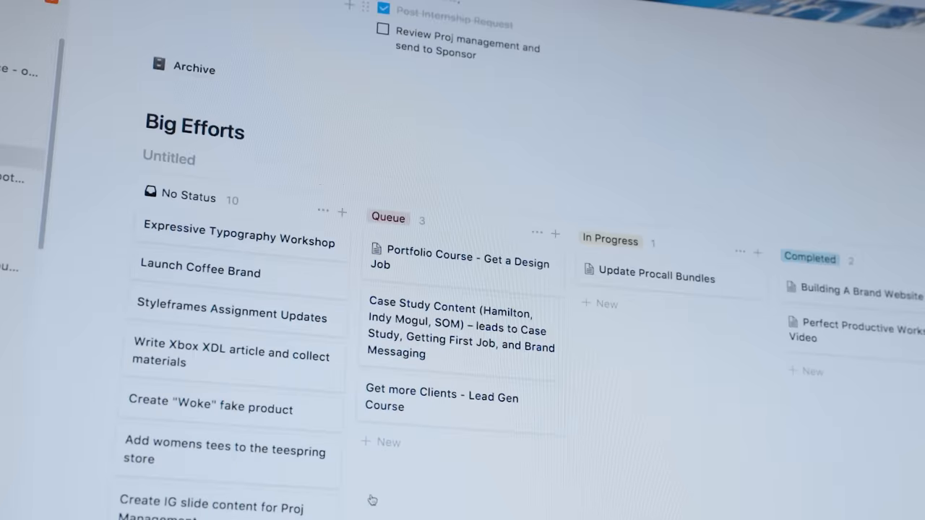